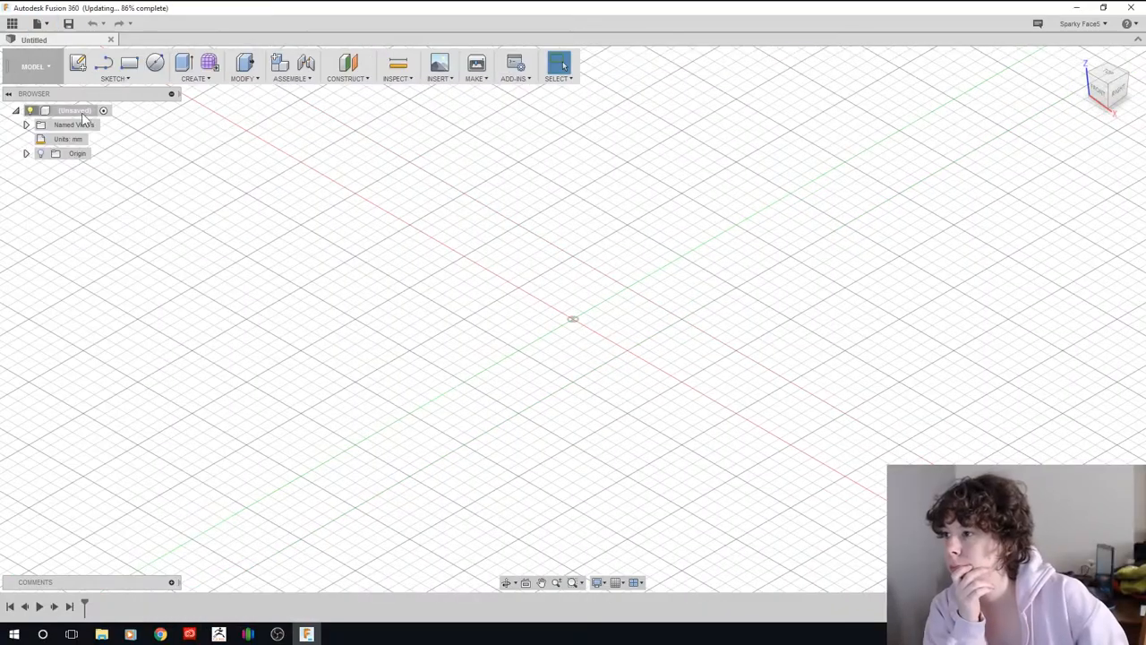
- Save the design as 'mail sign' in the labels project
left_click(68, 23)
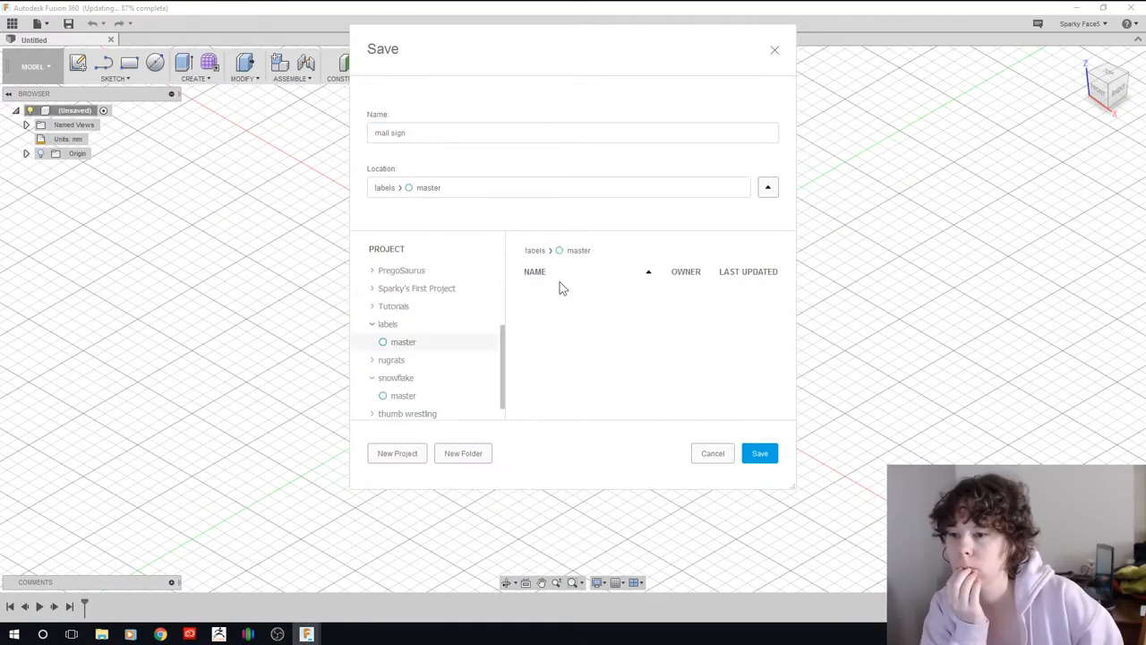
left_click(759, 453)
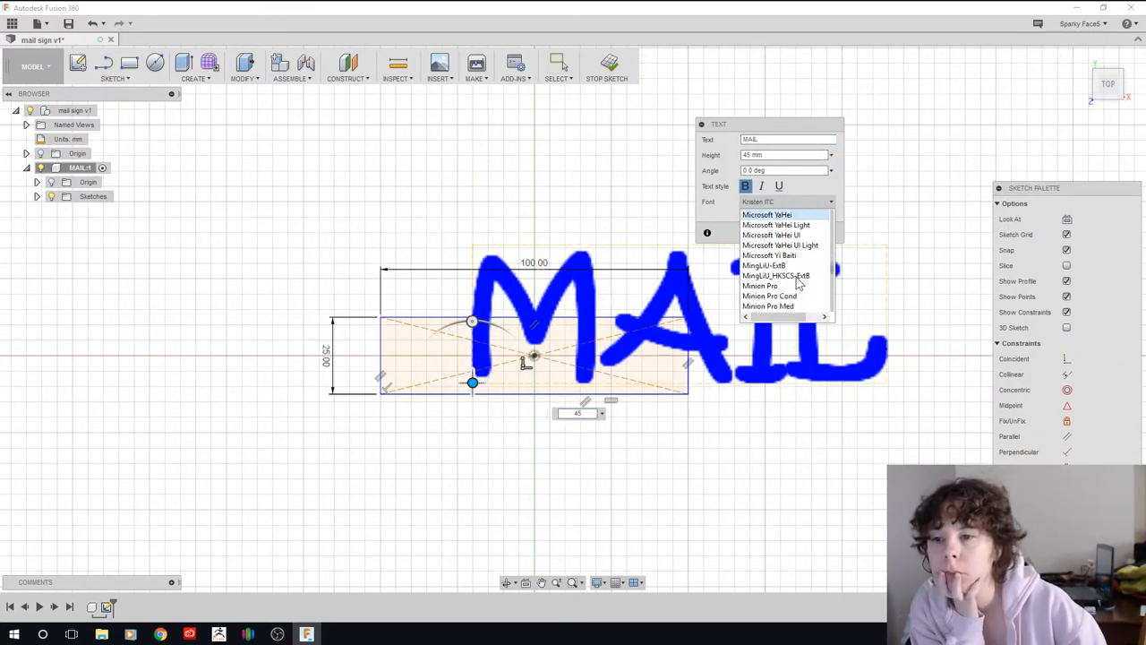
- Confirm the 20 mm Franklin Gothic Heavy 'Mail Bag' text and finish the sketch
scroll("down", 3)
type("Mail Bag")
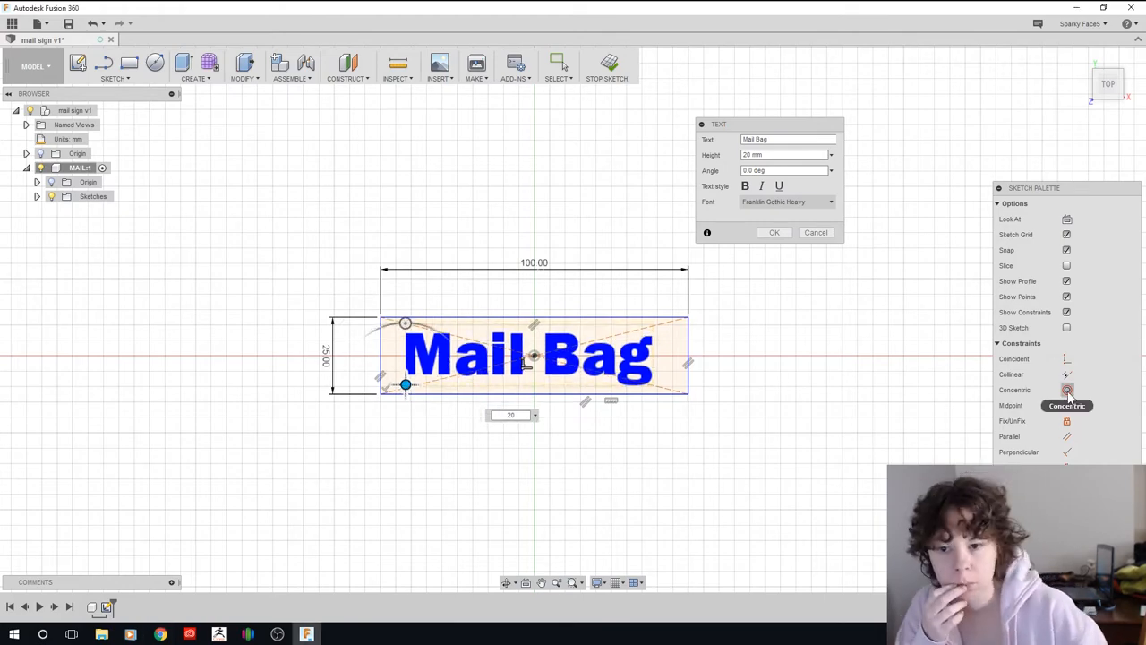
left_click(773, 232)
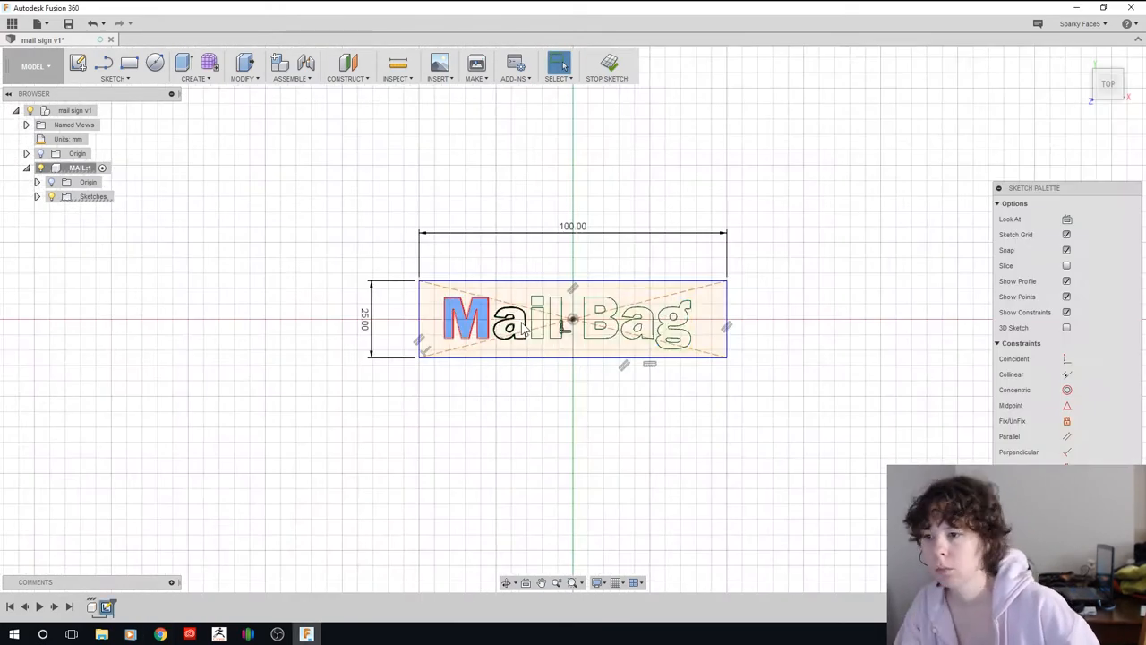
left_click(606, 65)
type("1.5")
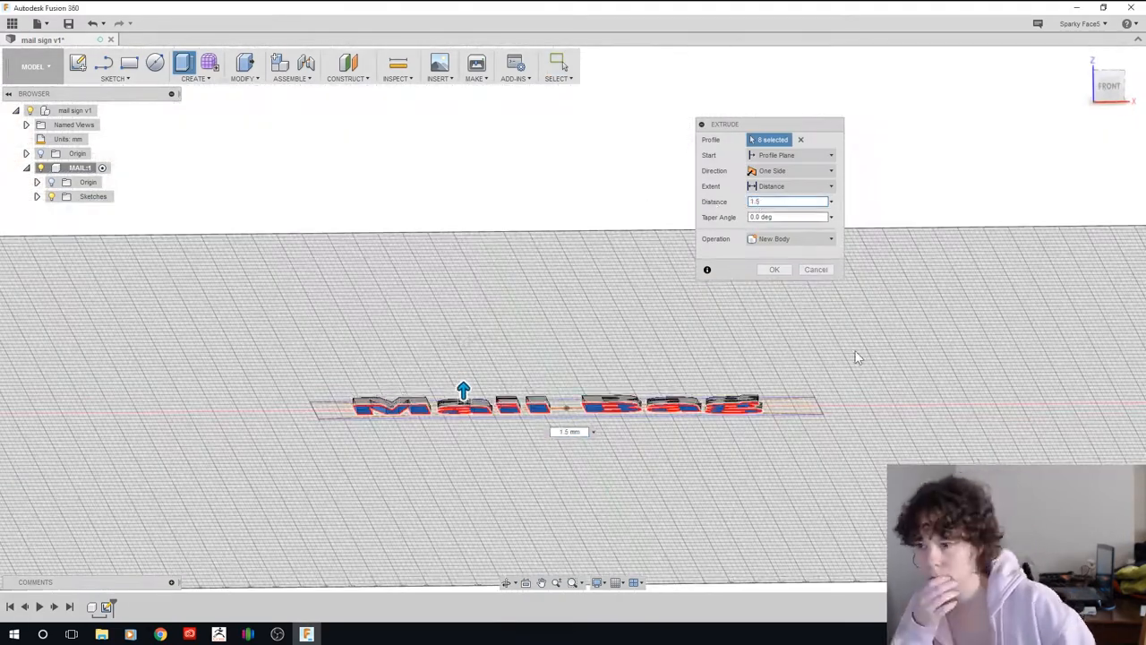
- Extrude the letters 1.5 mm and finish the Clip component's sketch
right_click(79, 168)
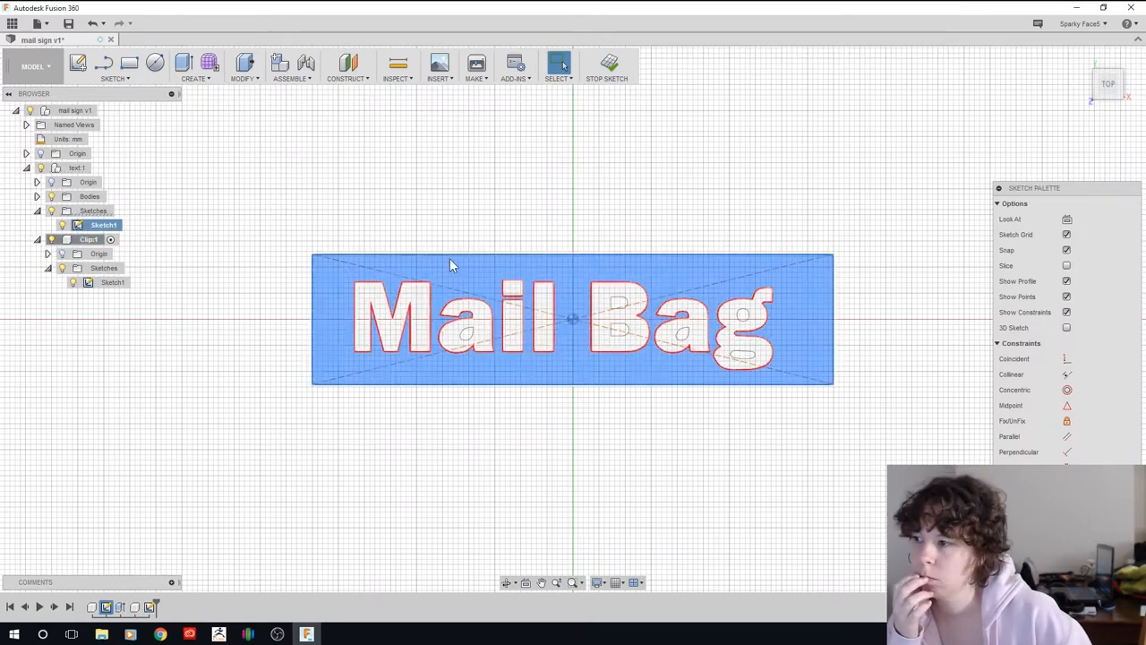
left_click(606, 65)
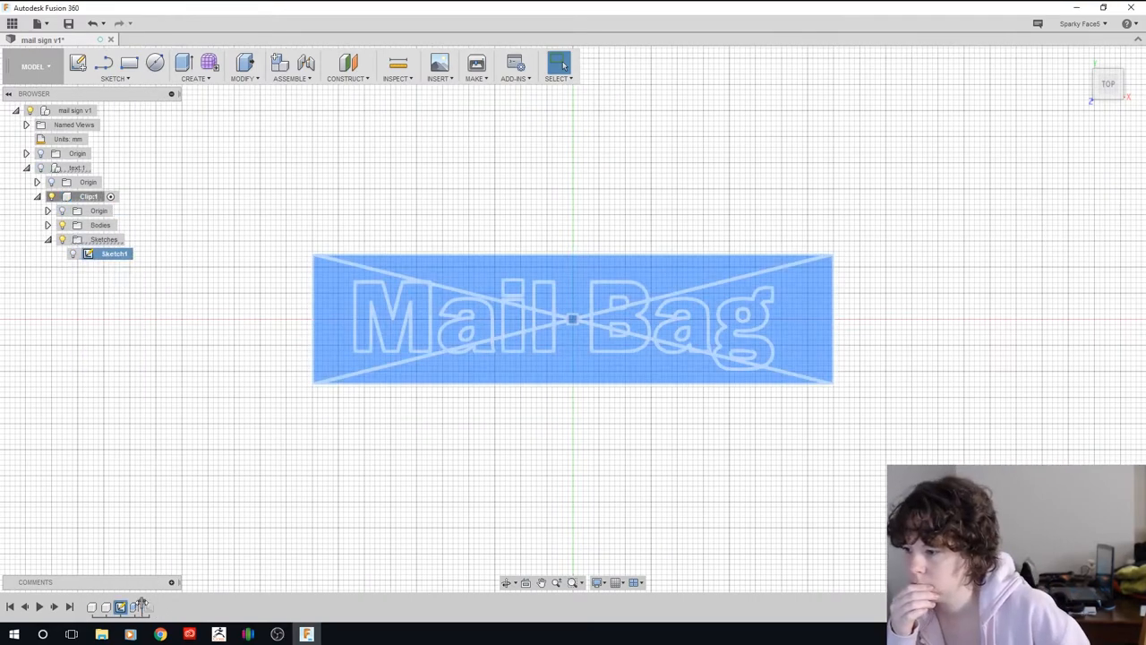
- Reopen the Clip sketch and centre the 100 × 8 mm strip on the origin
double_click(114, 254)
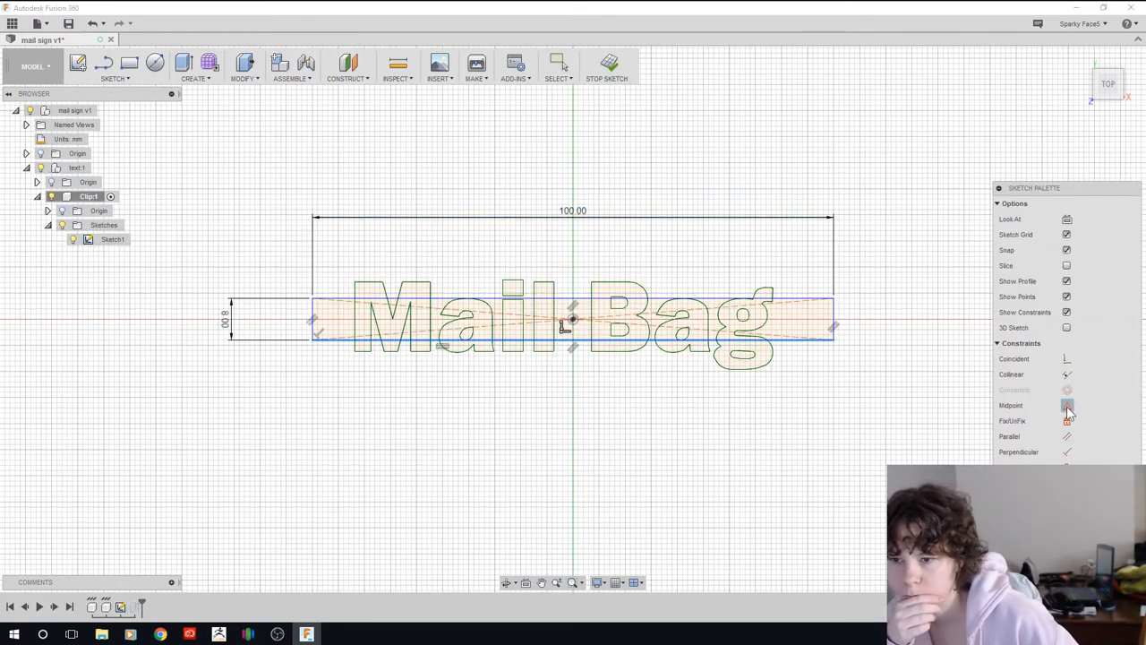
left_click(128, 62)
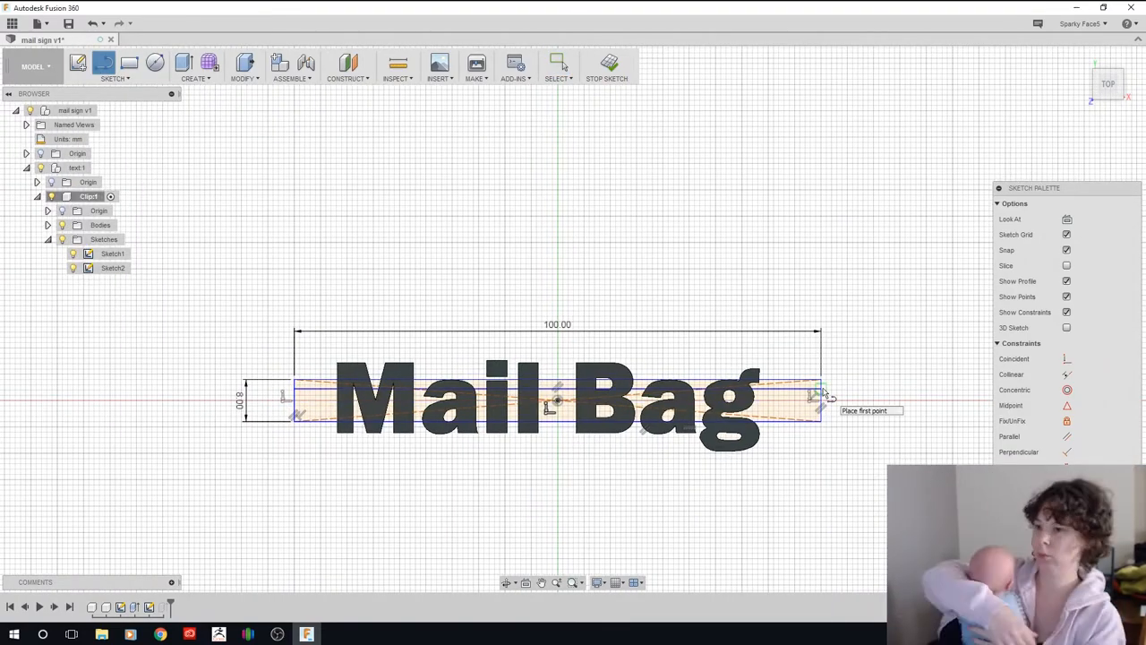
- Extrude the strip into a bar and select the letter bodies
left_click(606, 63)
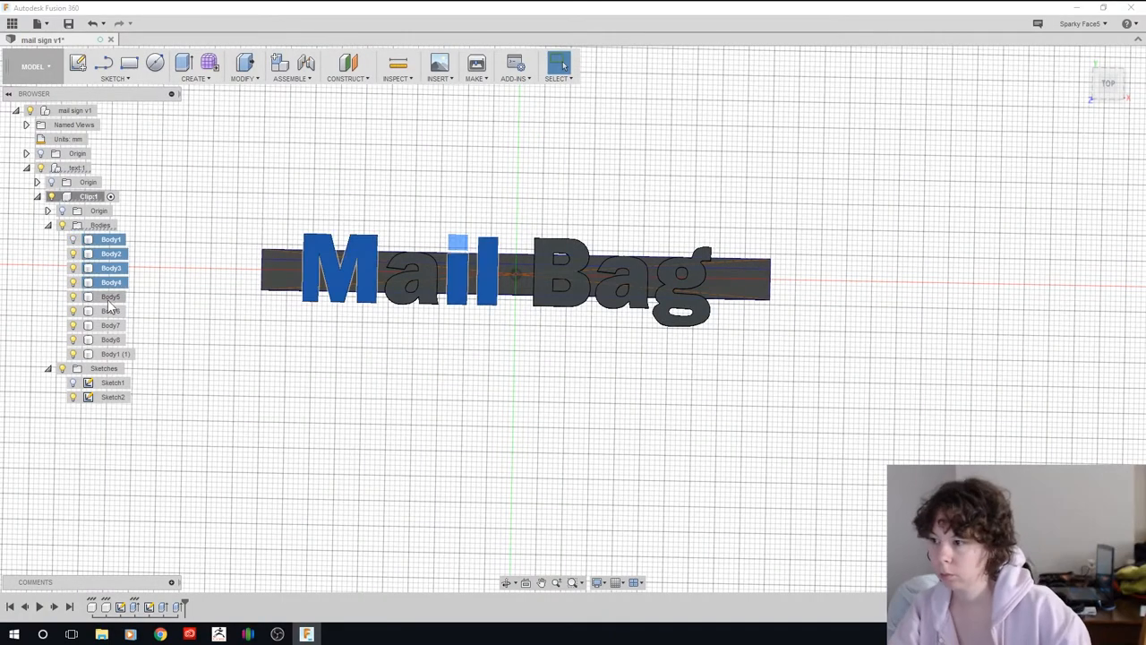
left_click(114, 353)
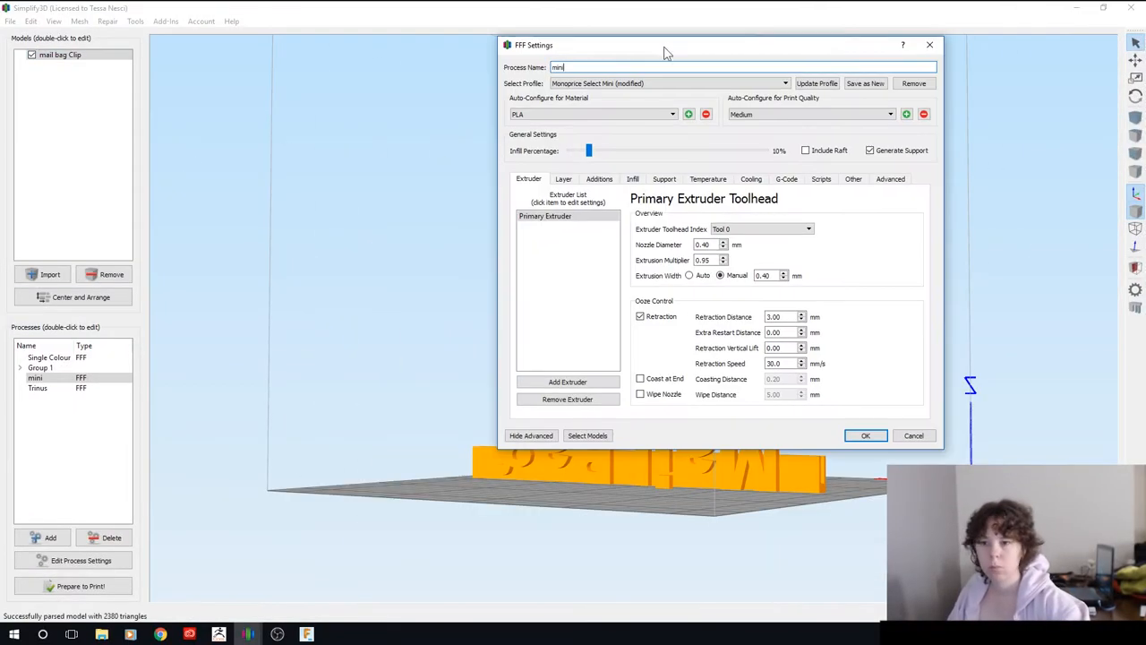
- Lower infill to 0% in the mini process settings and accept them
left_click_drag(588, 151, 570, 150)
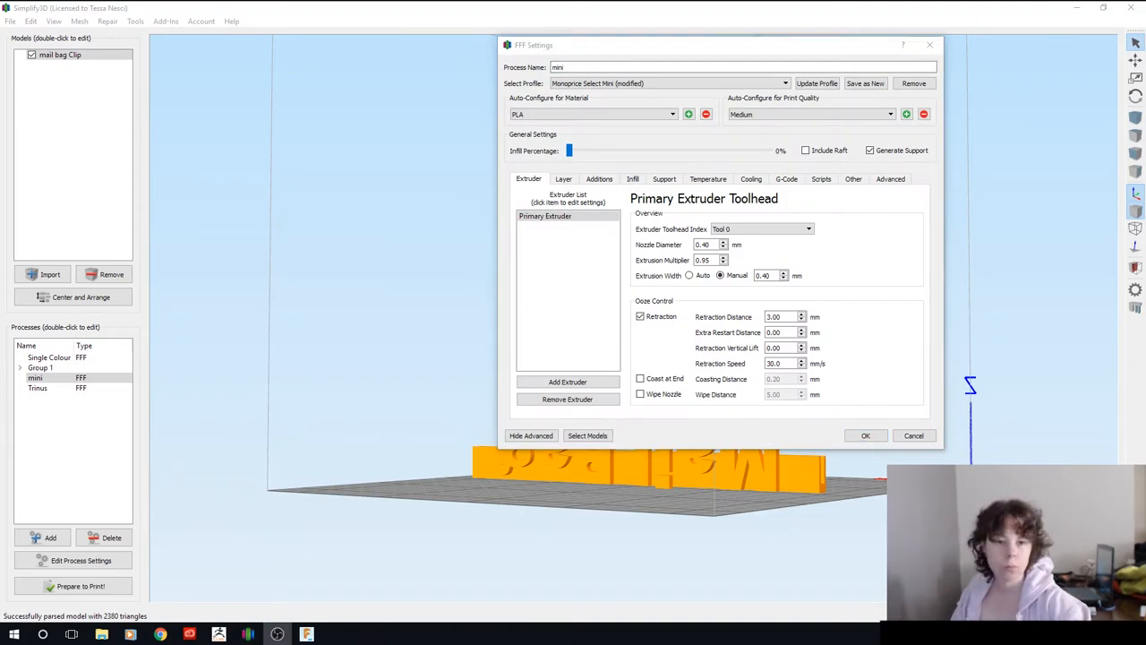
left_click(864, 435)
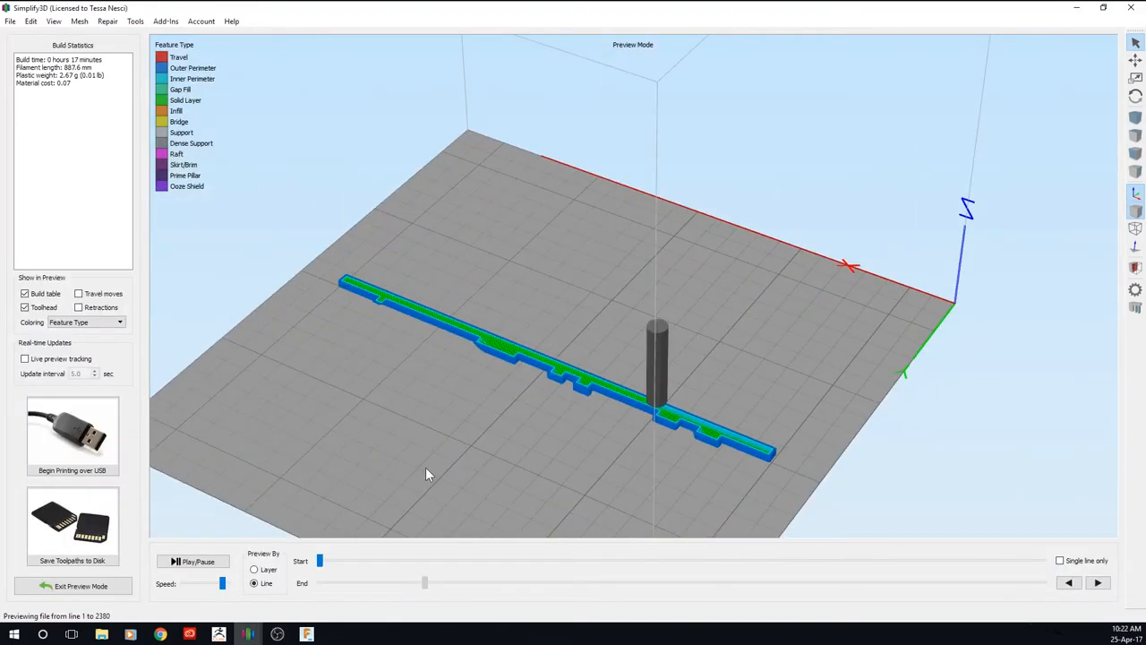